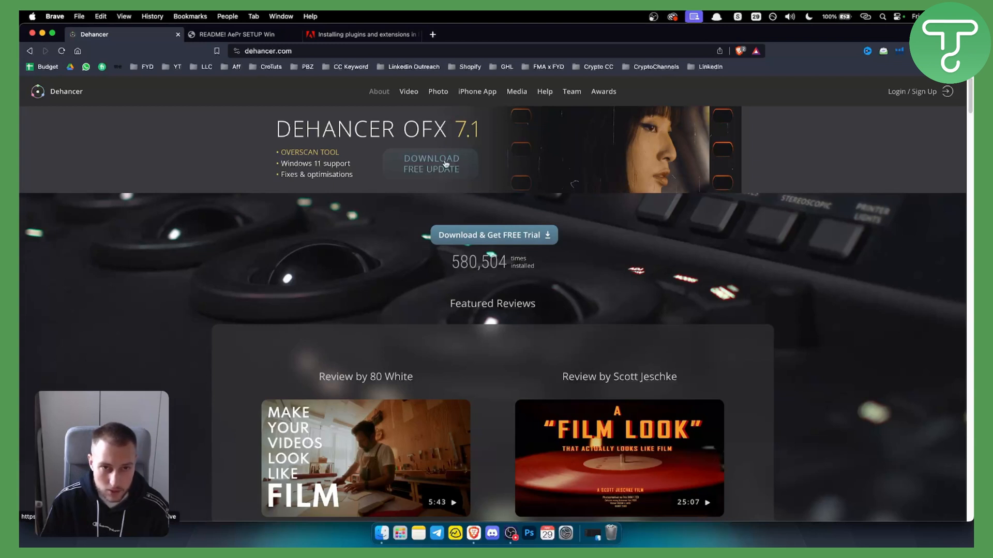
pyautogui.moveTo(431, 183)
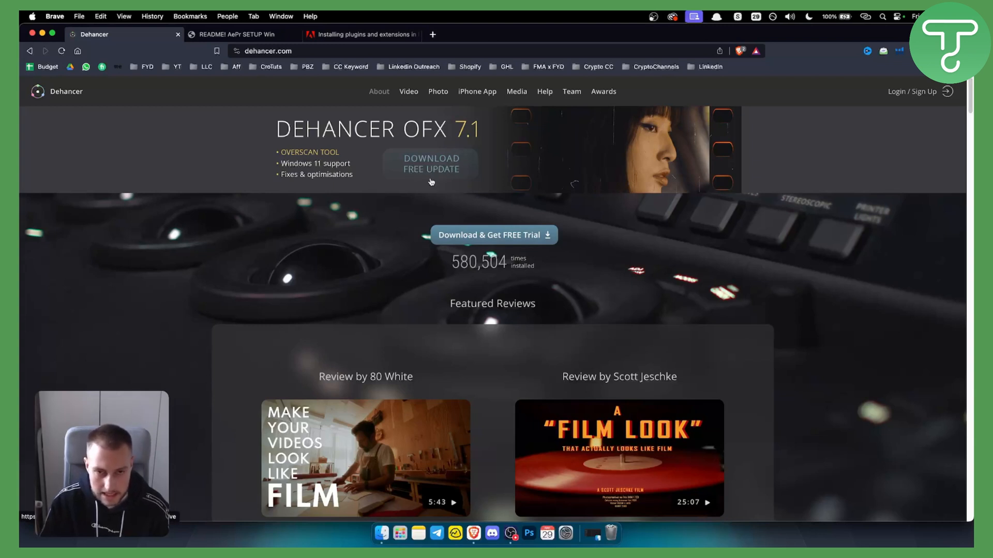
pyautogui.moveTo(493, 235)
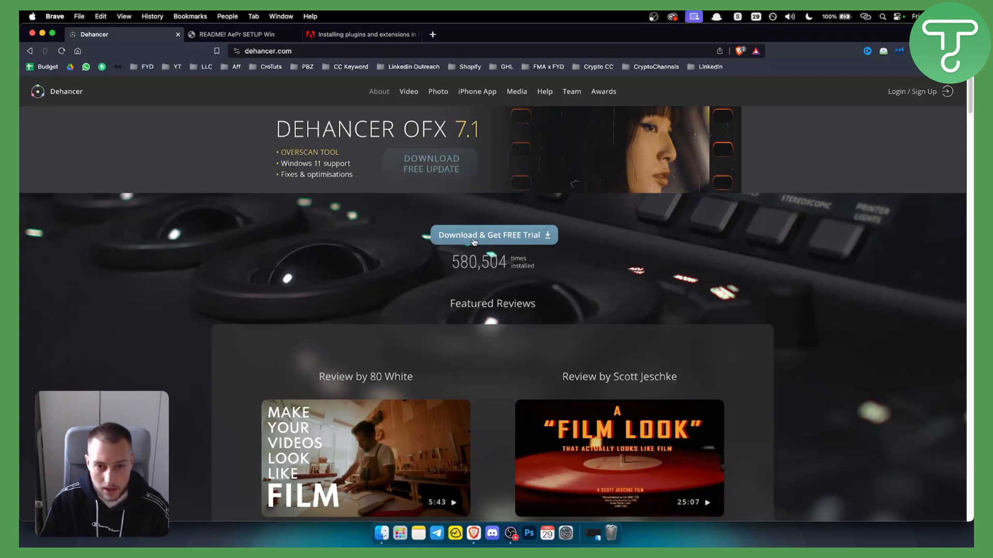
# Switch to the Premiere Pro plugins help article and highlight 'Stock & Marketplace' while reading
pyautogui.scroll(-3)
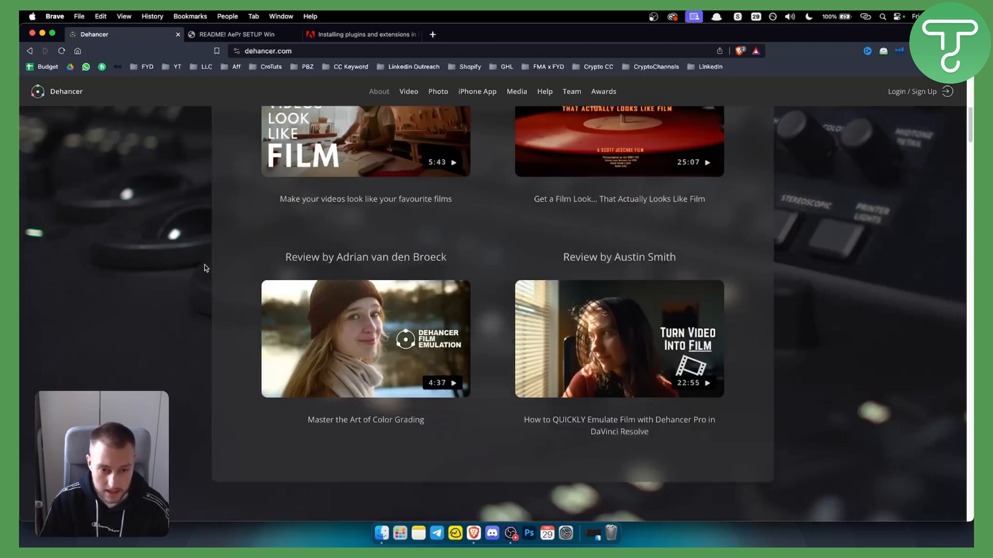
pyautogui.scroll(-3)
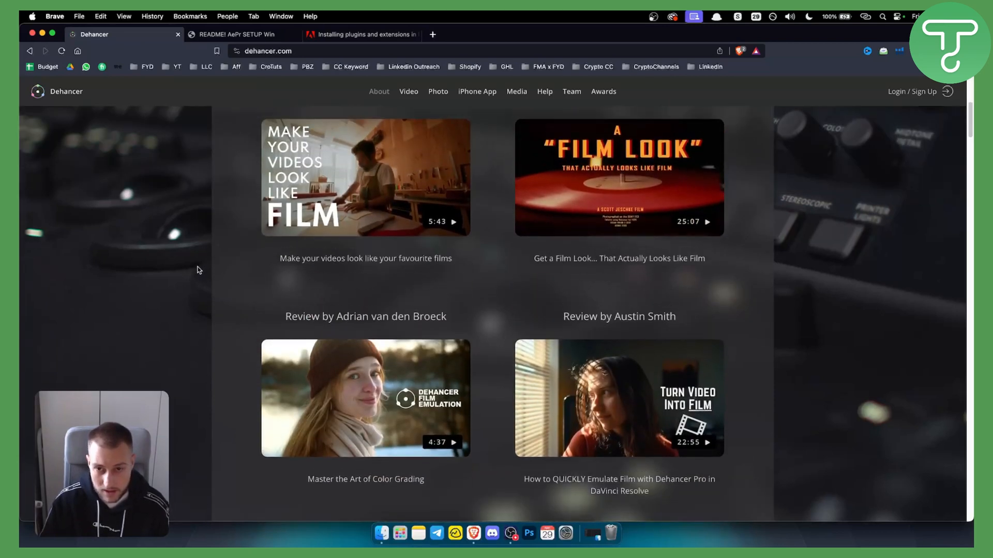
pyautogui.scroll(-3)
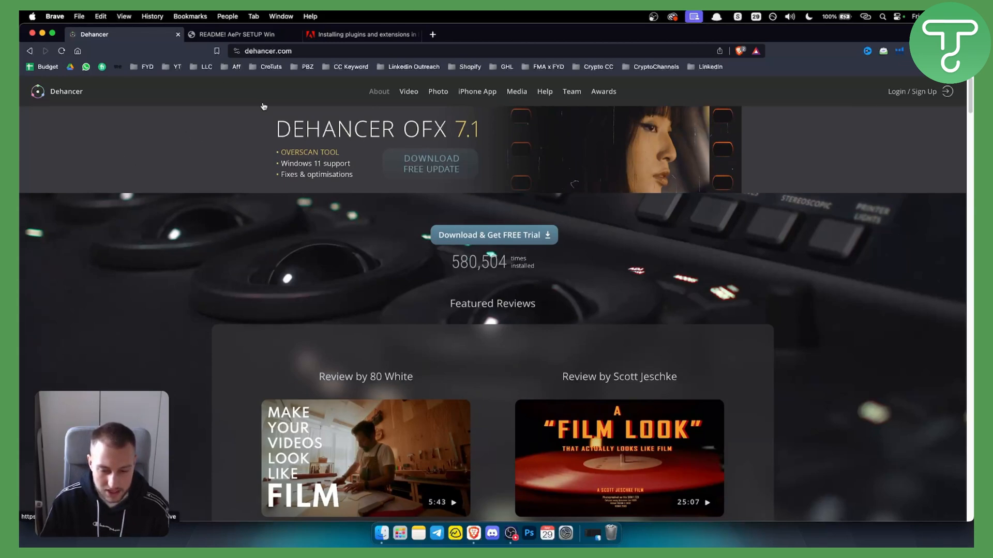
pyautogui.click(358, 34)
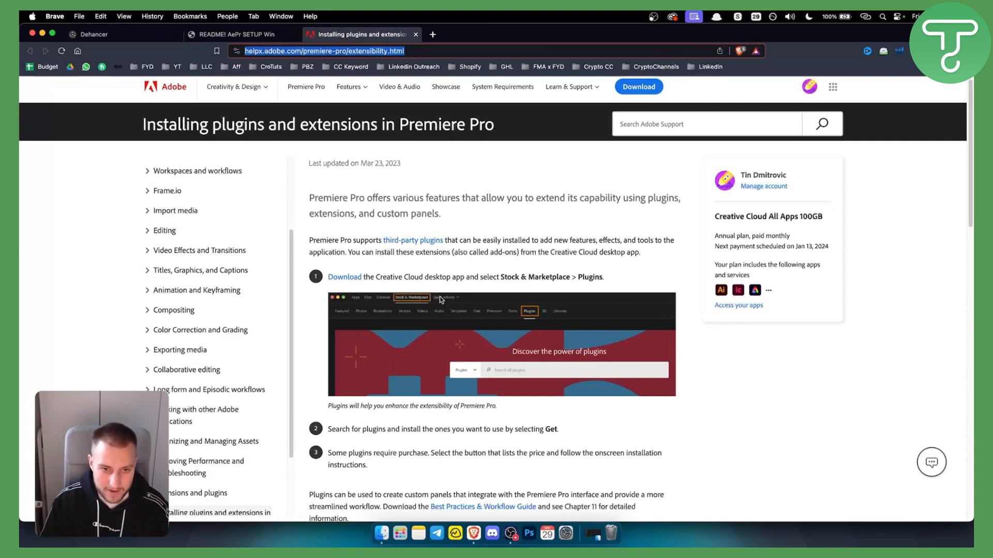
pyautogui.moveTo(507, 276)
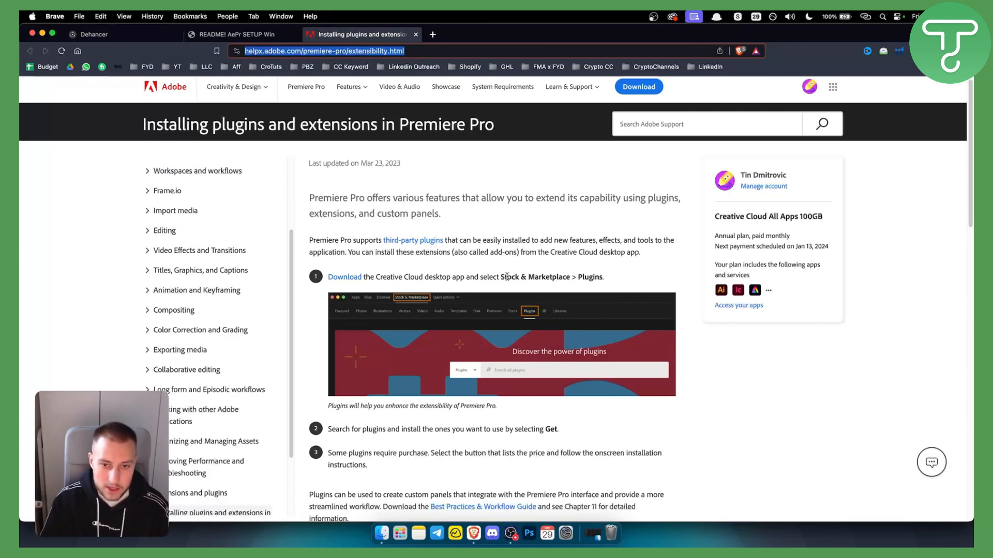
pyautogui.doubleClick(534, 276)
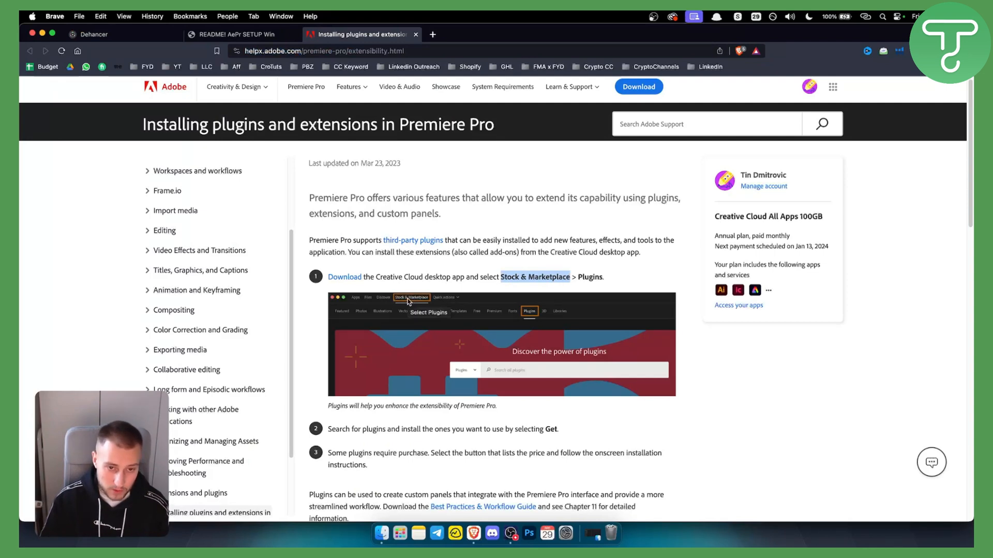
pyautogui.moveTo(579, 276)
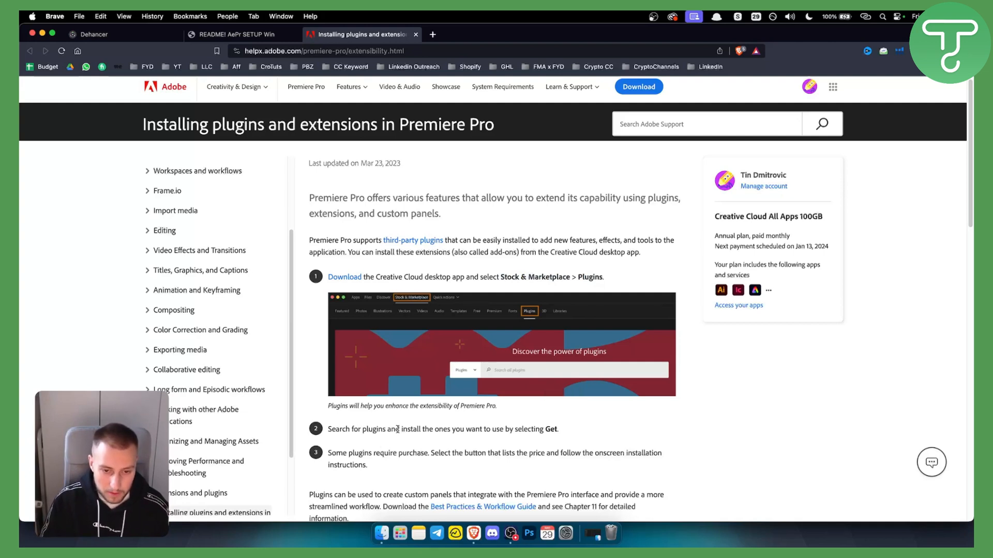
pyautogui.moveTo(401, 429); pyautogui.dragTo(558, 429)
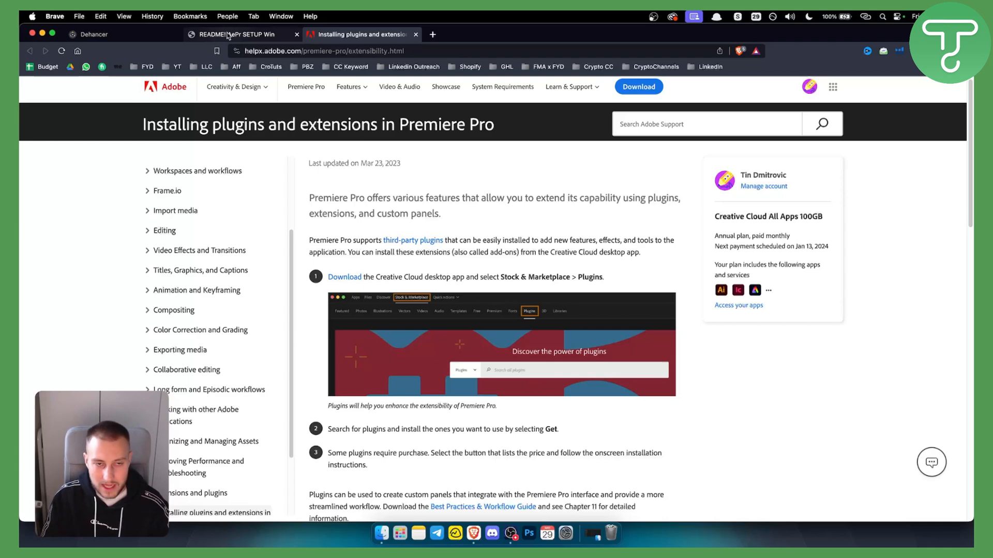
# Switch to the 'README! AePr SETUP Win' PDF and scroll through page 4's installation steps
pyautogui.click(237, 34)
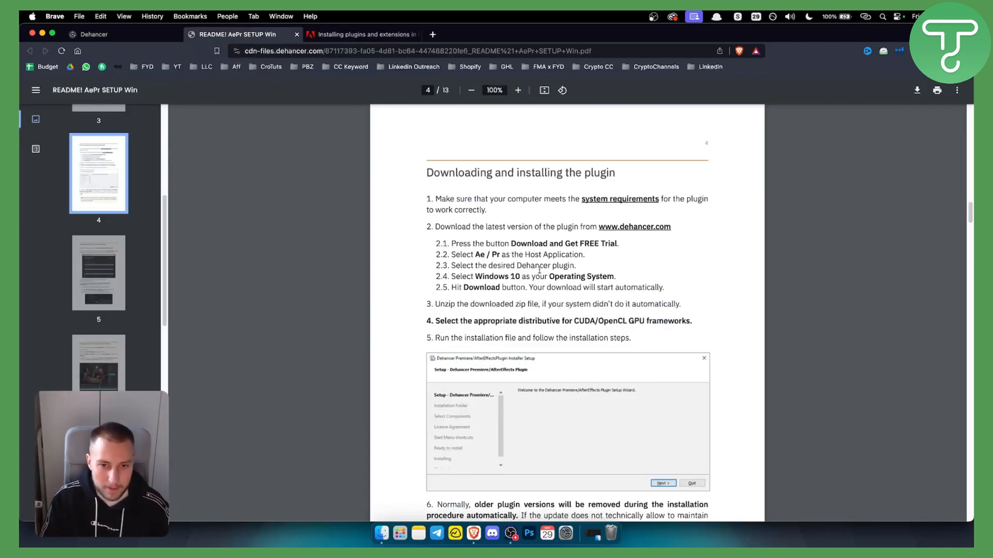
pyautogui.moveTo(426, 172); pyautogui.dragTo(532, 172)
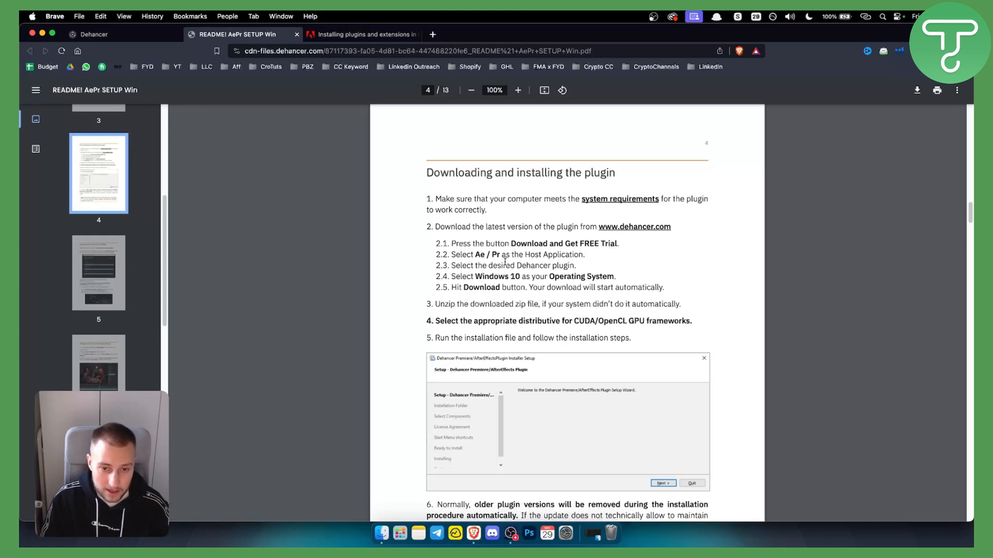
pyautogui.scroll(-3)
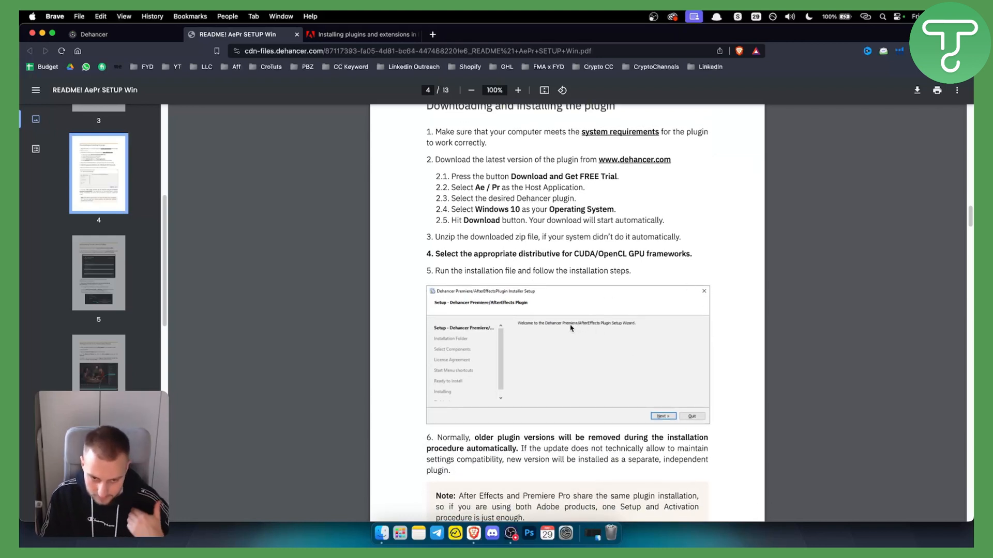
pyautogui.scroll(-3)
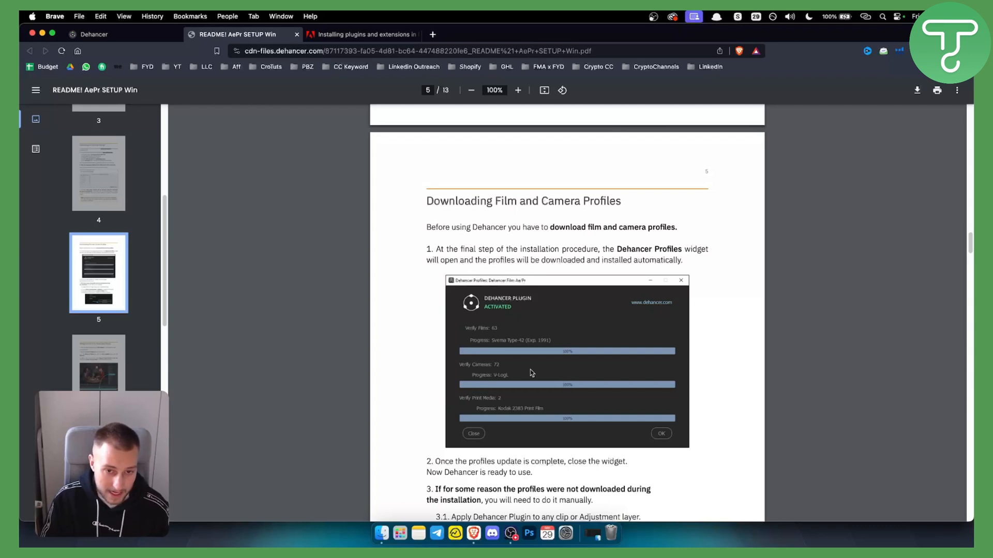
pyautogui.moveTo(557, 304)
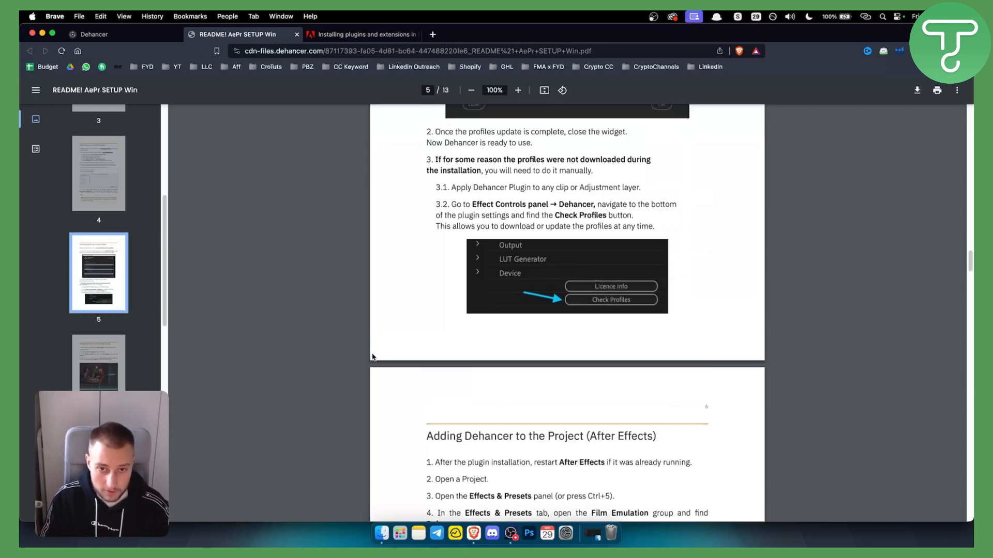
# Scroll past the After Effects section to page 7's Premiere Pro drag-and-drop illustration
pyautogui.scroll(-3)
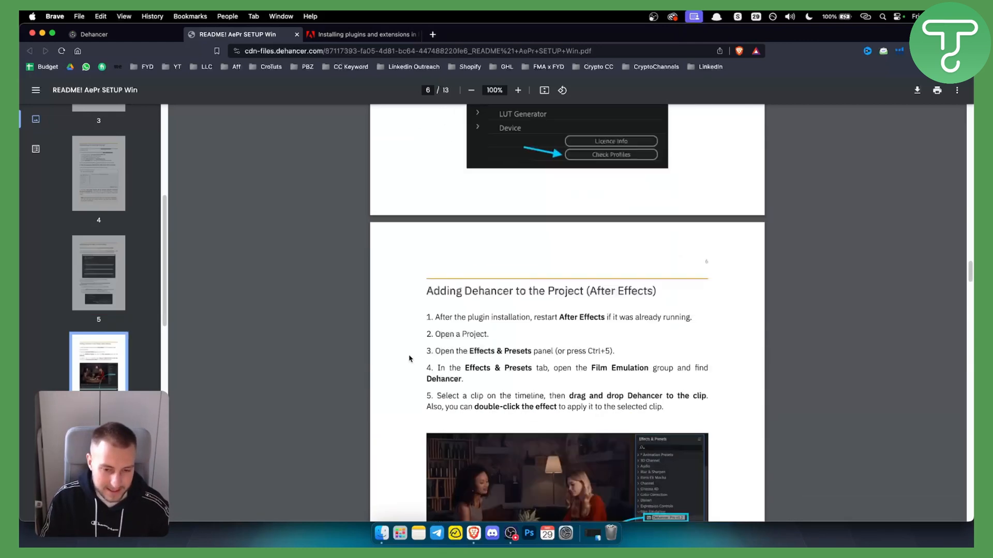
pyautogui.scroll(-3)
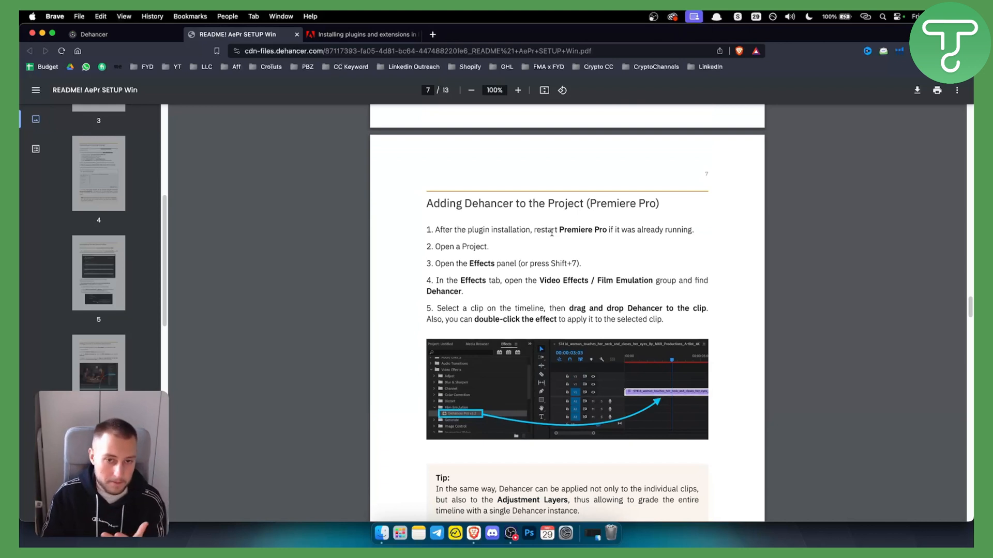
pyautogui.moveTo(515, 340)
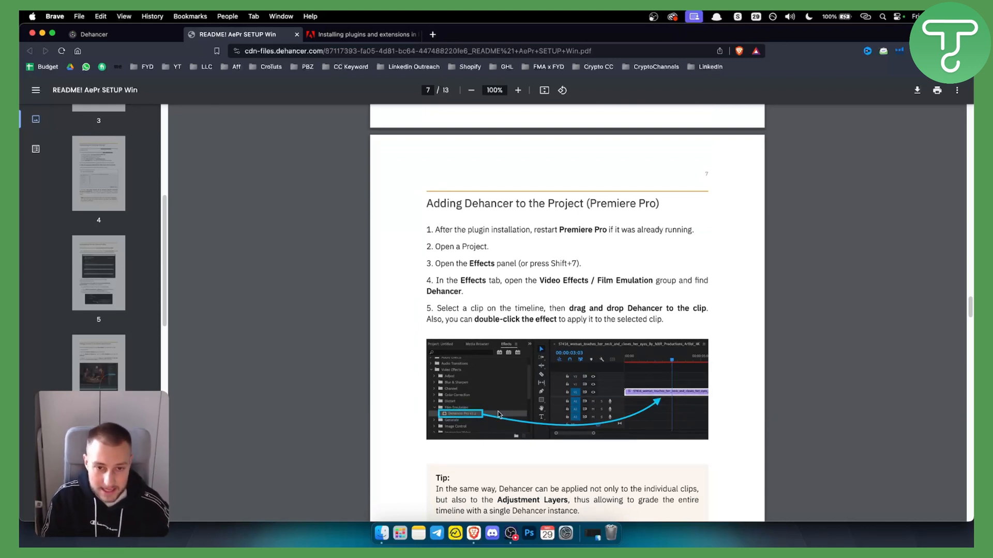
pyautogui.moveTo(465, 417)
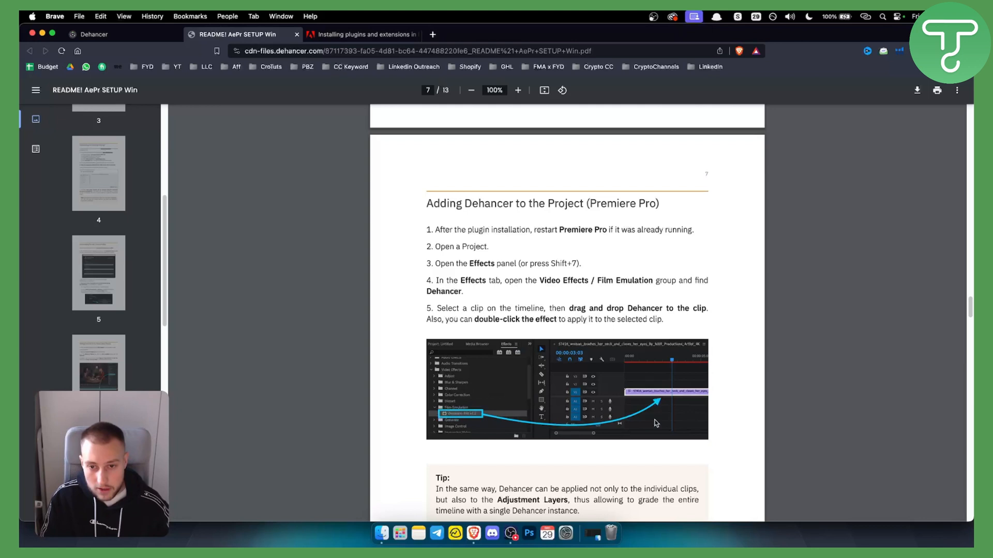
pyautogui.moveTo(665, 384)
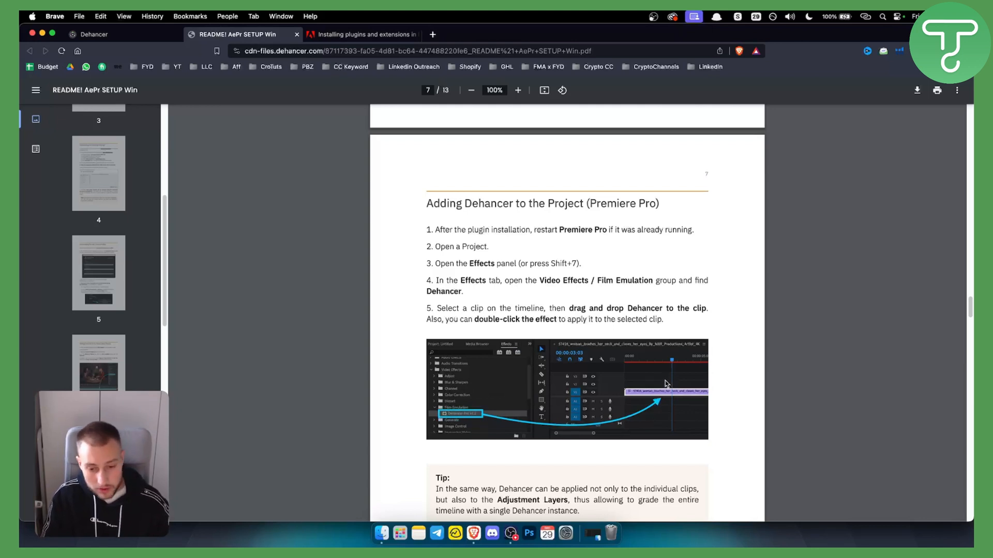